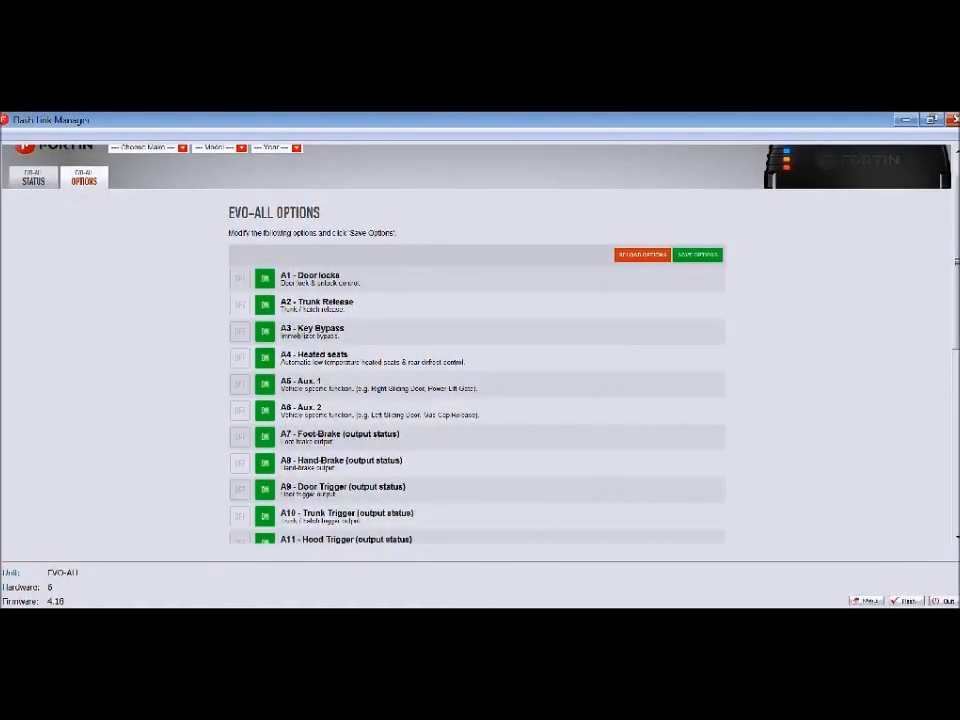
mouse_move(434, 556)
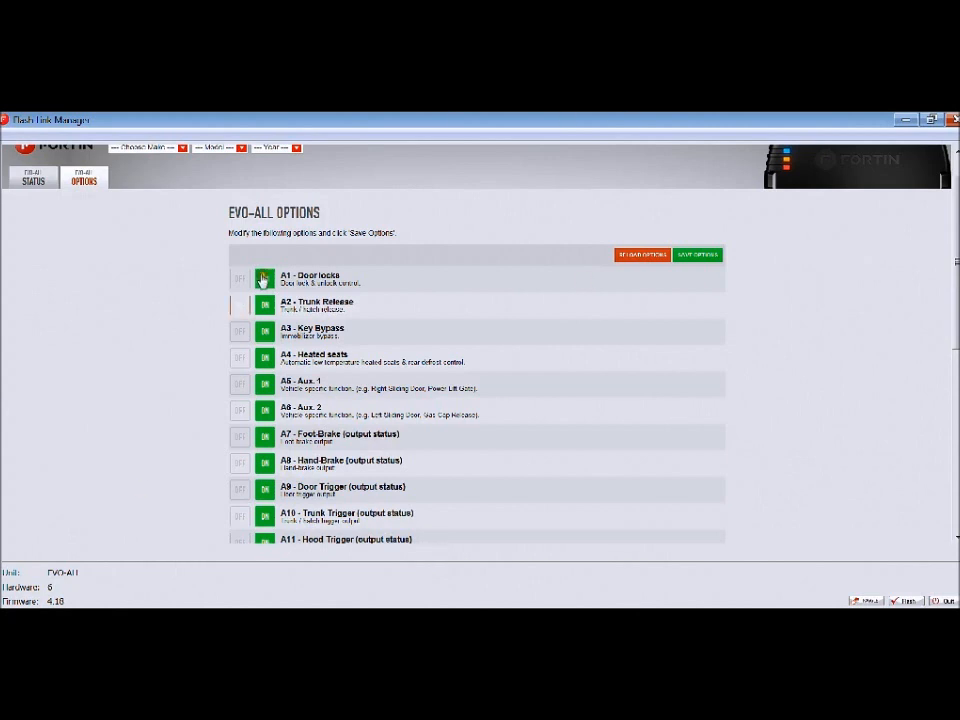
Step: Switch the D1 OEM Remote Stand Alone Remote Starter option to ON
click(264, 278)
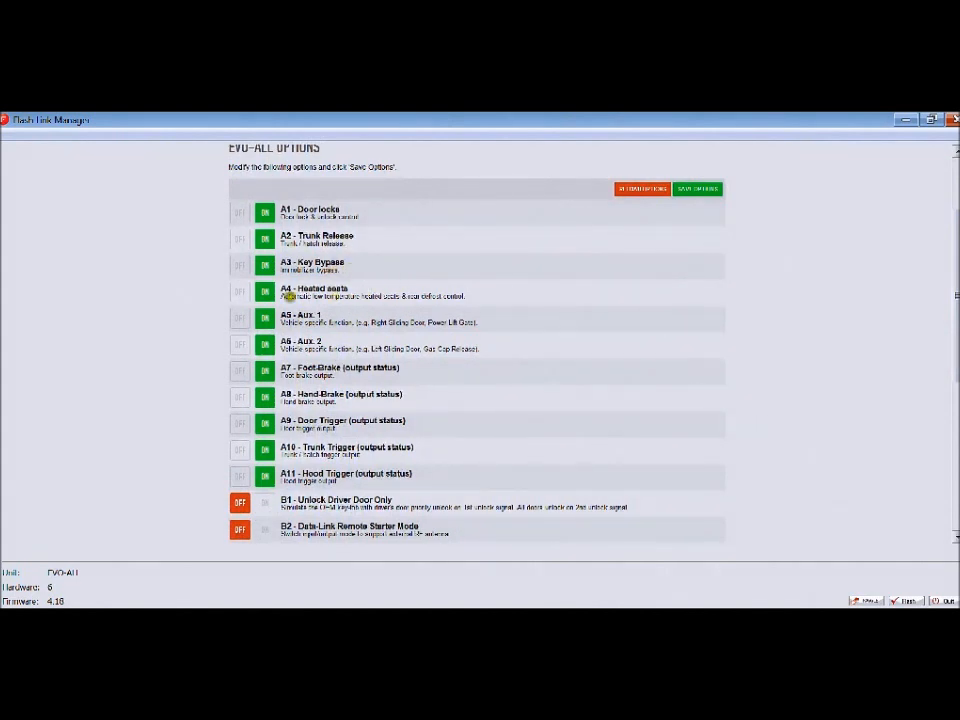
mouse_move(368, 308)
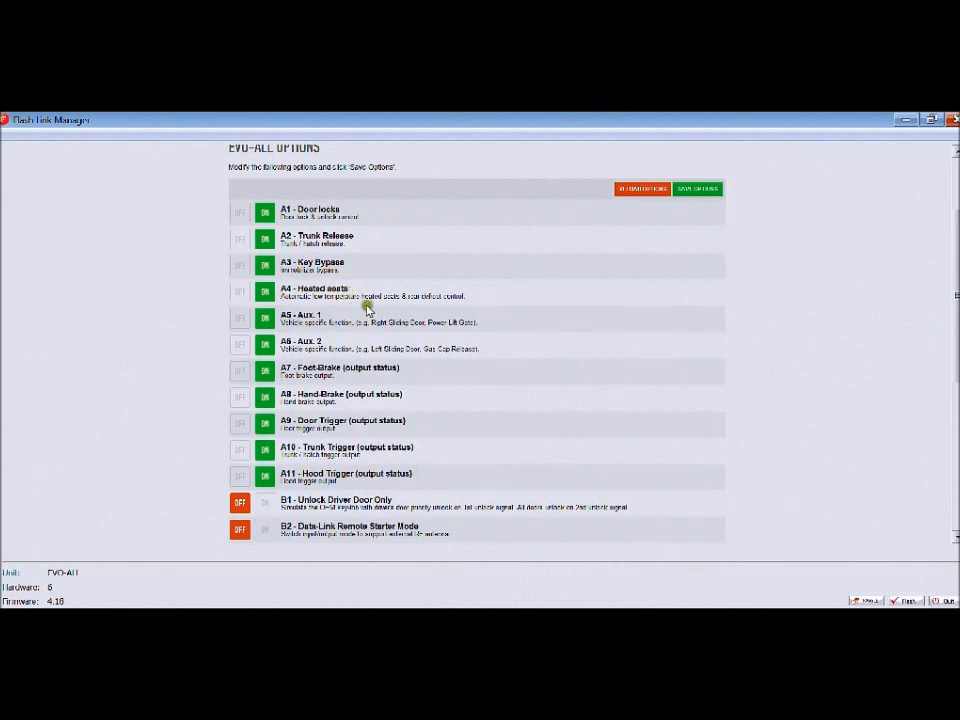
mouse_move(350, 340)
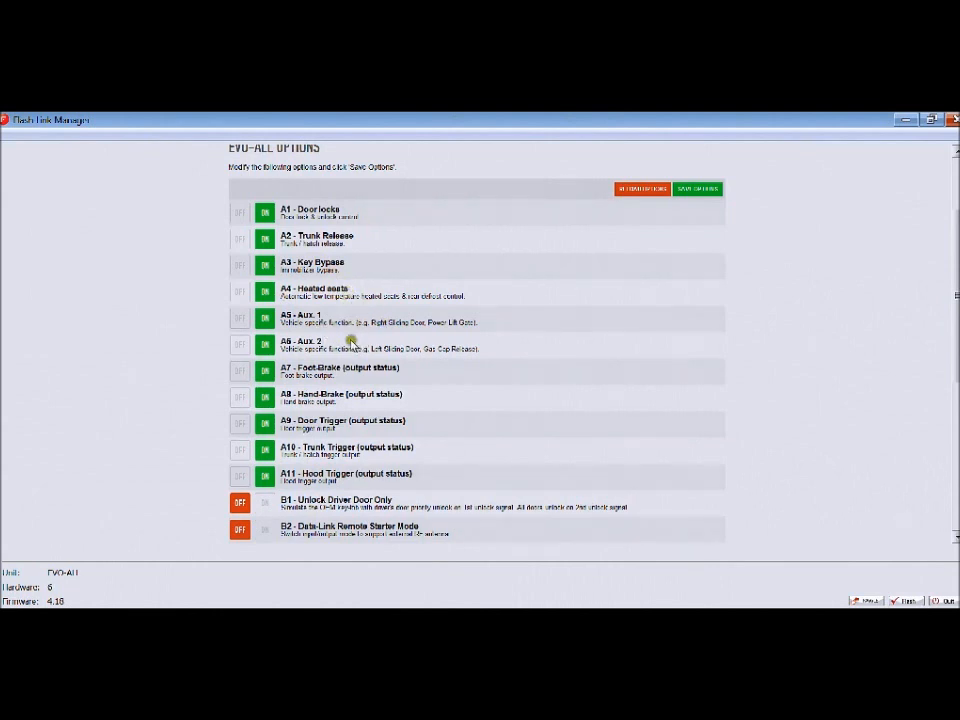
mouse_move(430, 340)
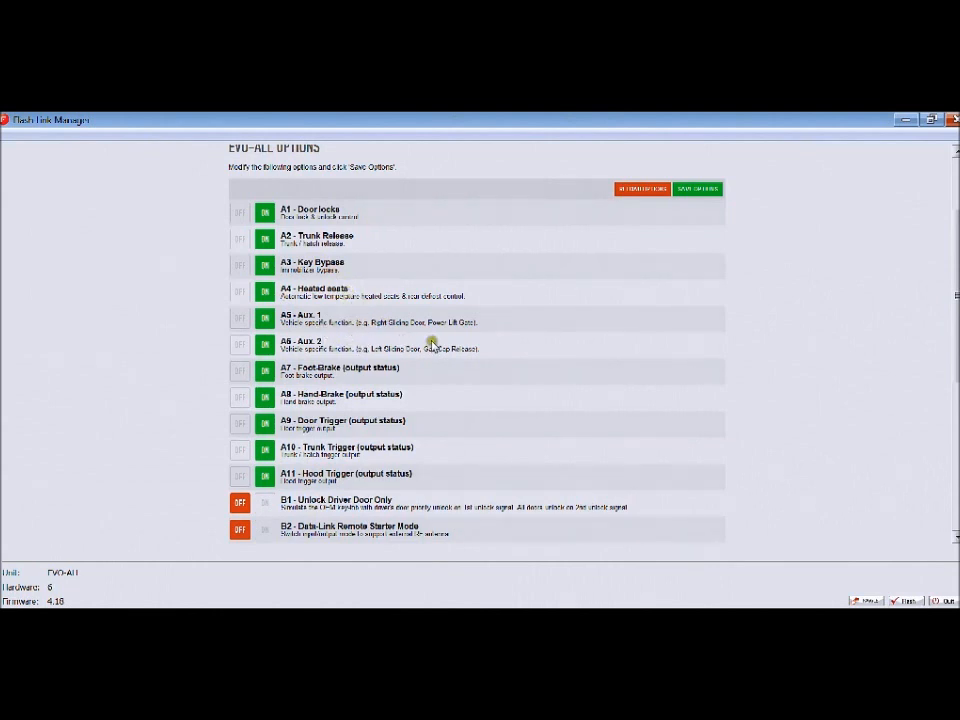
mouse_move(500, 344)
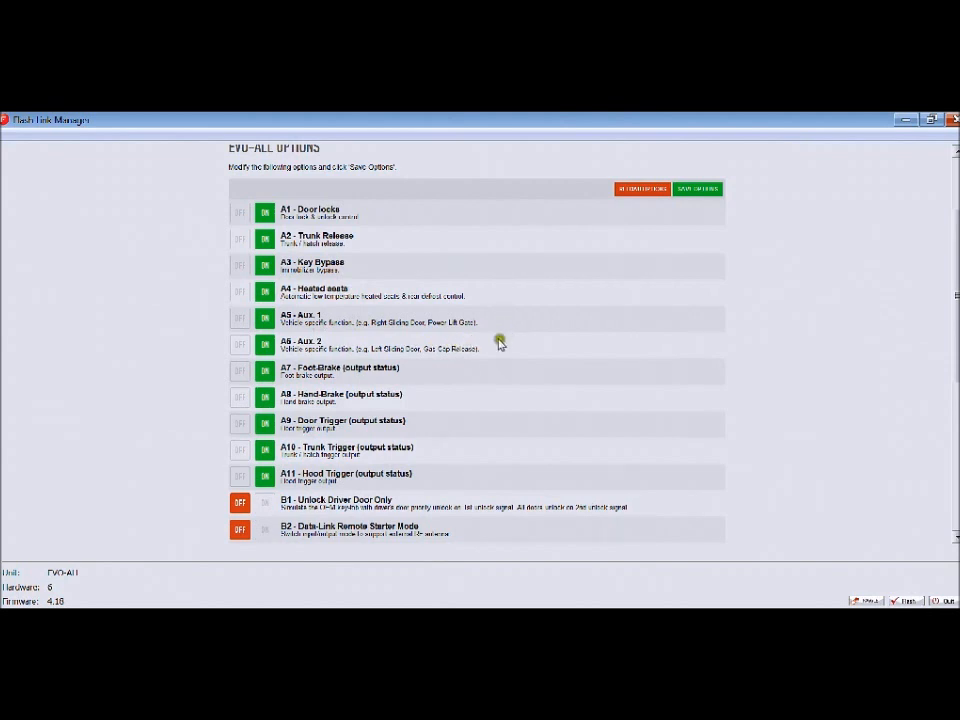
mouse_move(500, 344)
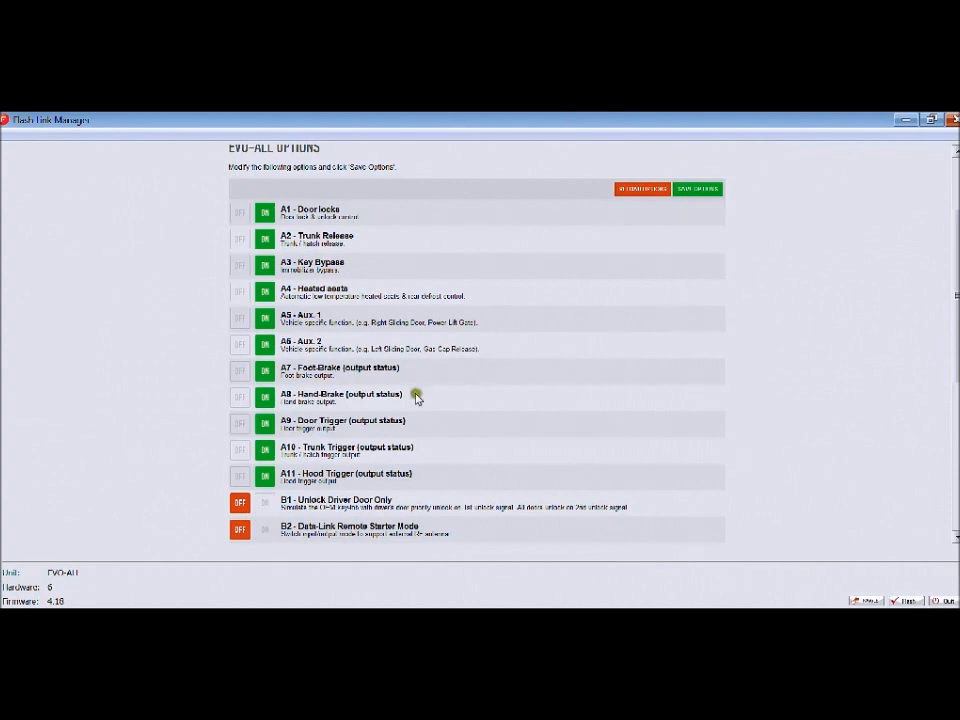
mouse_move(420, 428)
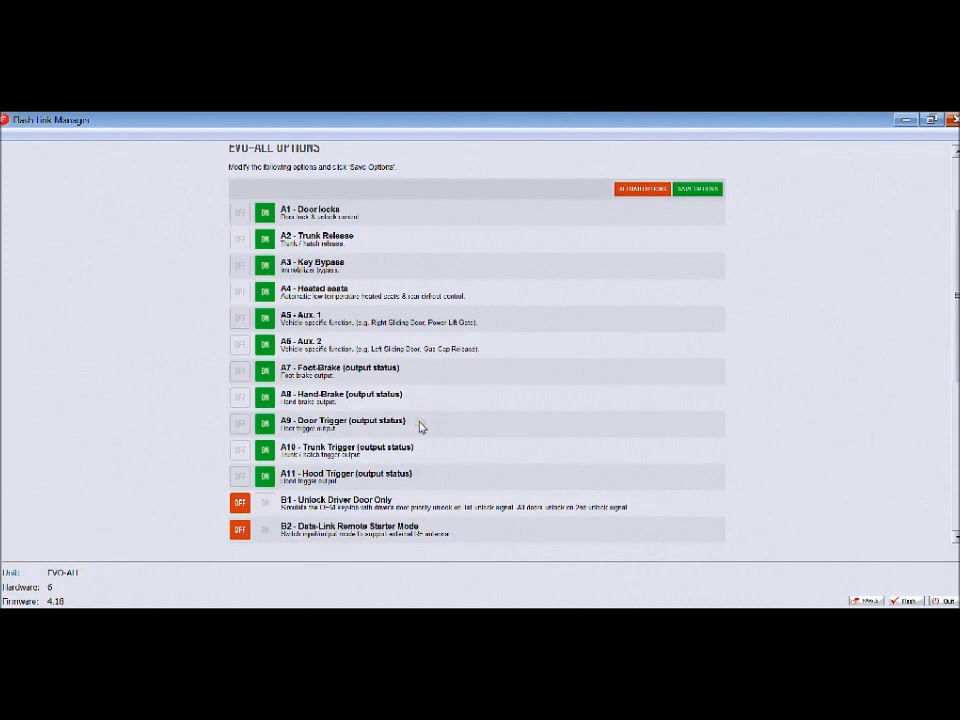
mouse_move(428, 482)
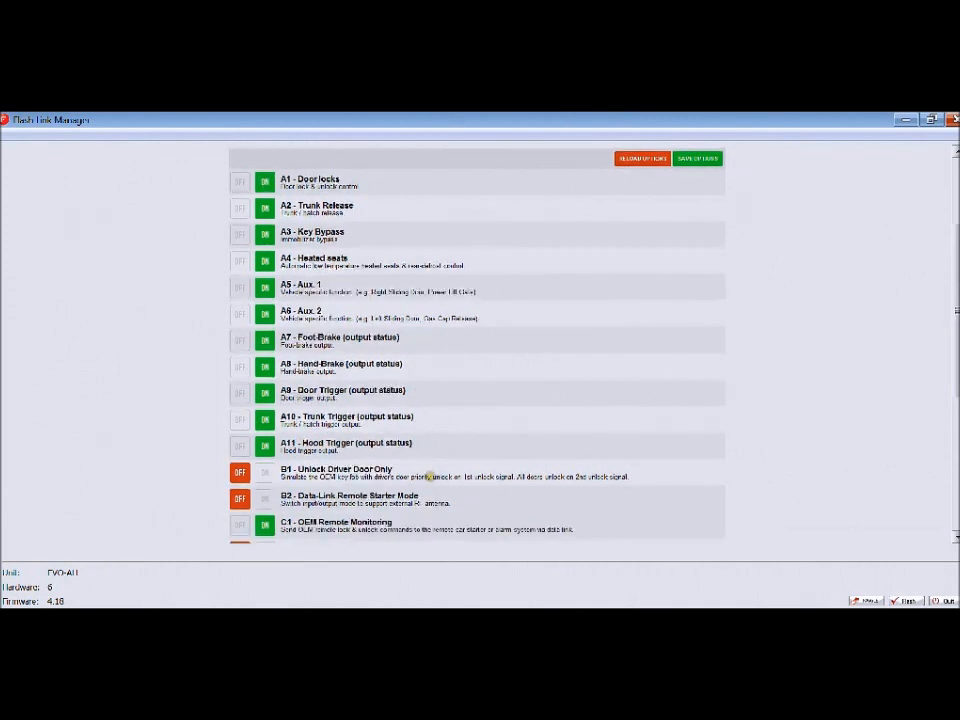
mouse_move(444, 444)
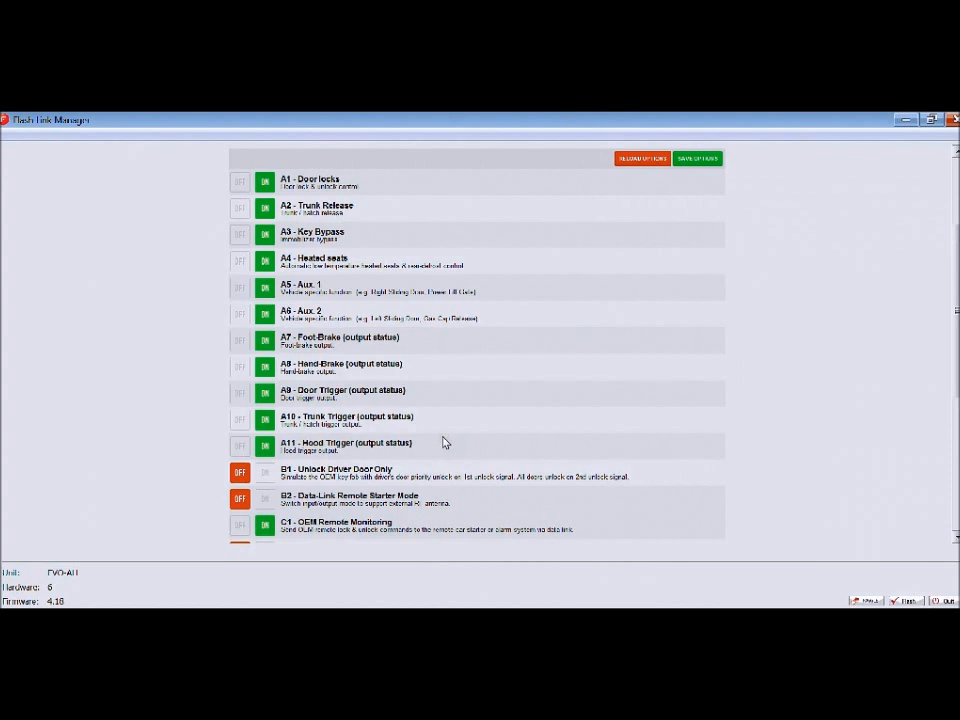
scroll(down, 3)
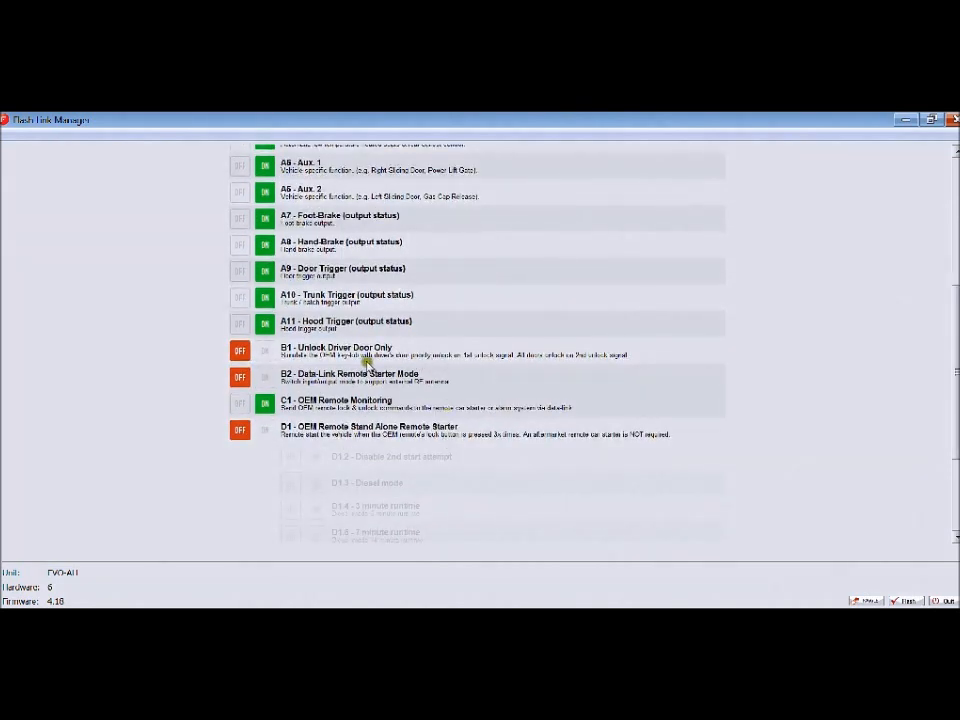
mouse_move(428, 350)
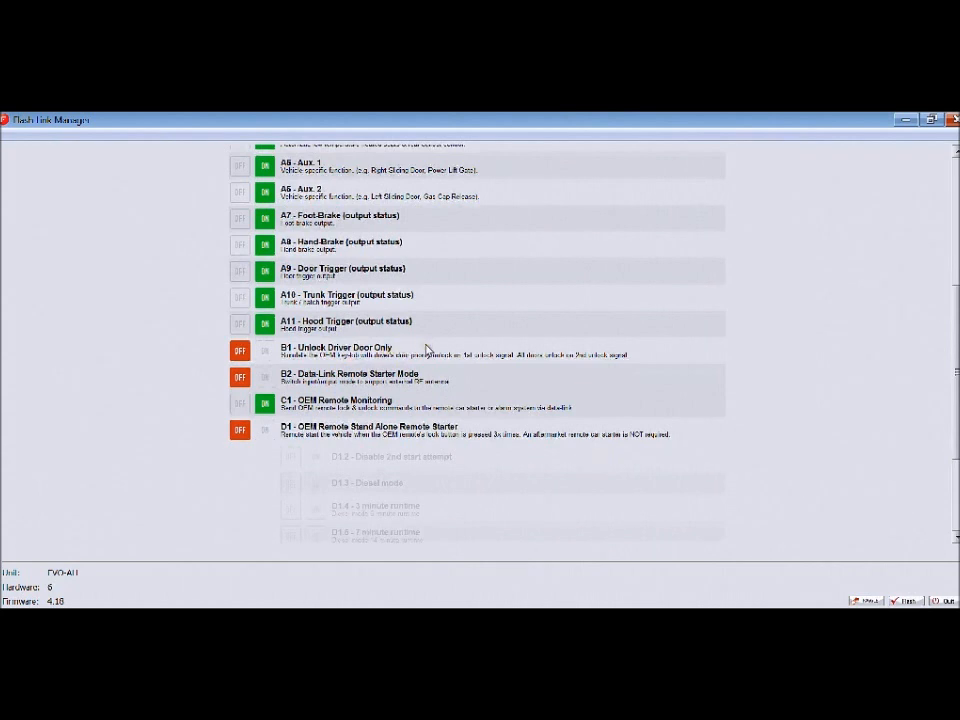
mouse_move(436, 344)
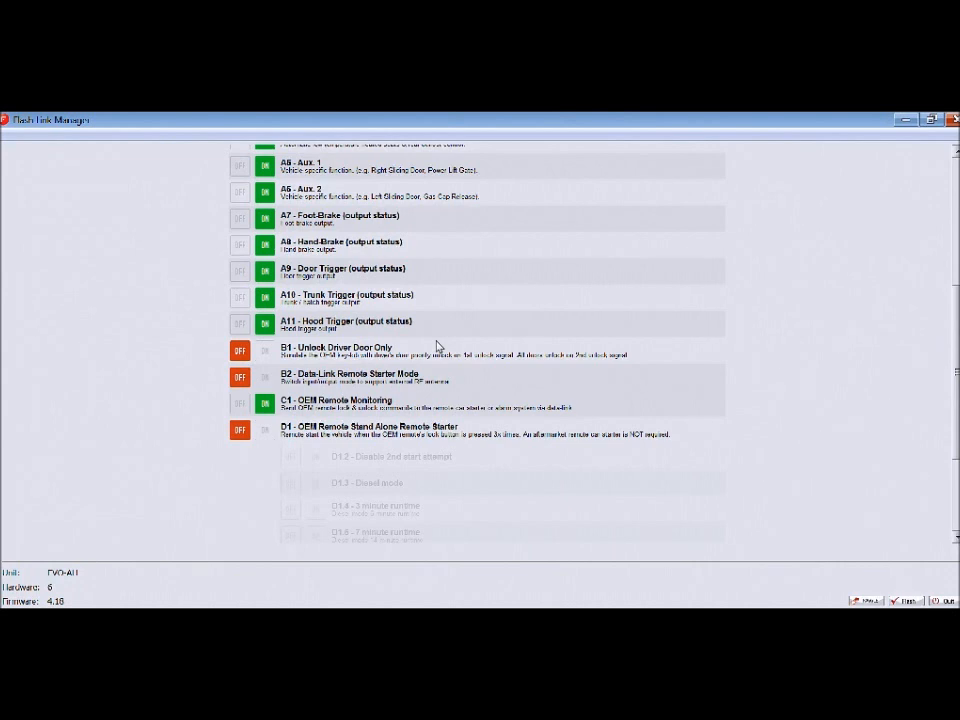
mouse_move(336, 368)
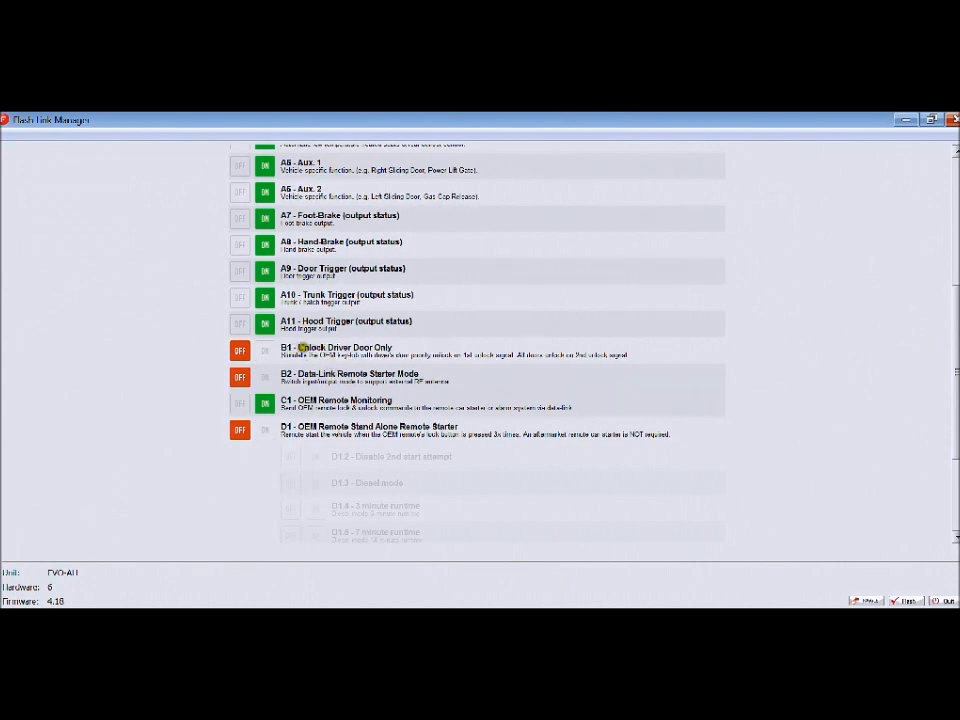
mouse_move(184, 384)
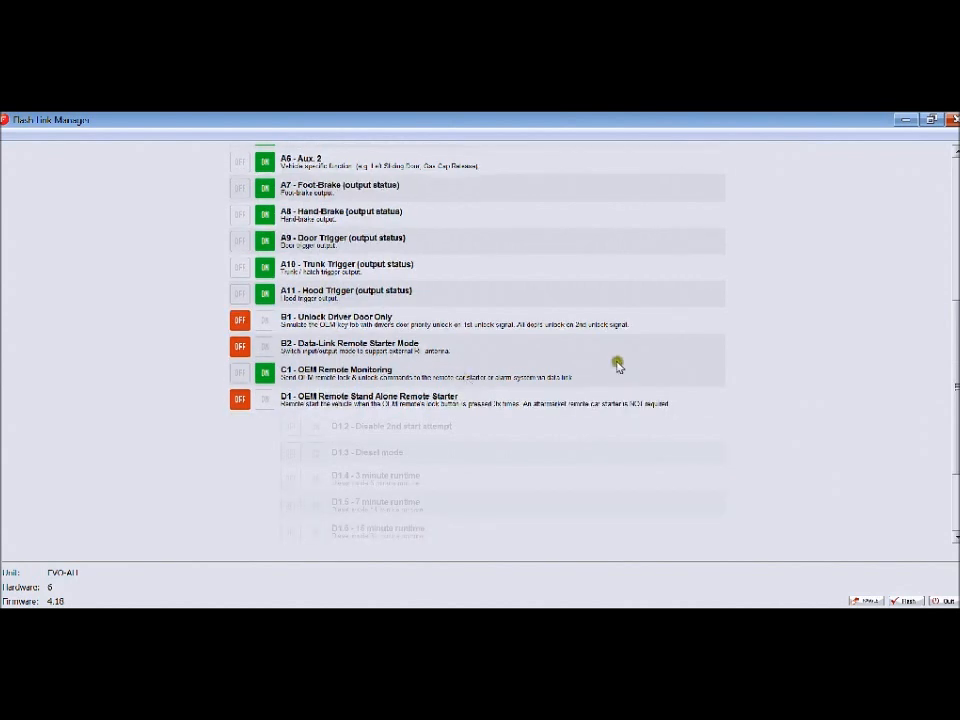
scroll(down, 3)
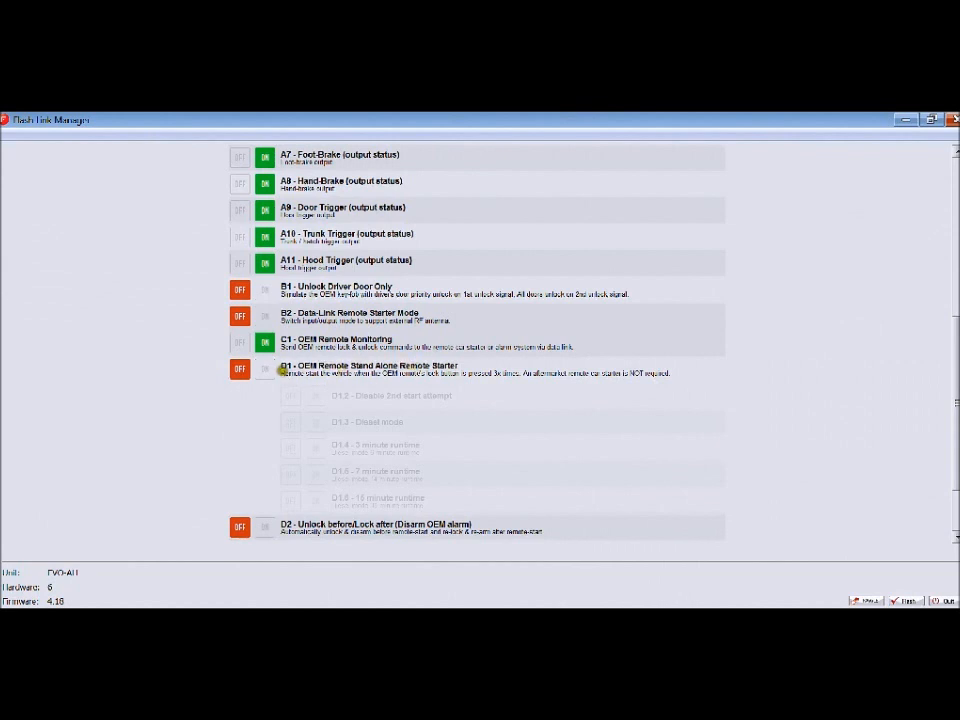
click(264, 368)
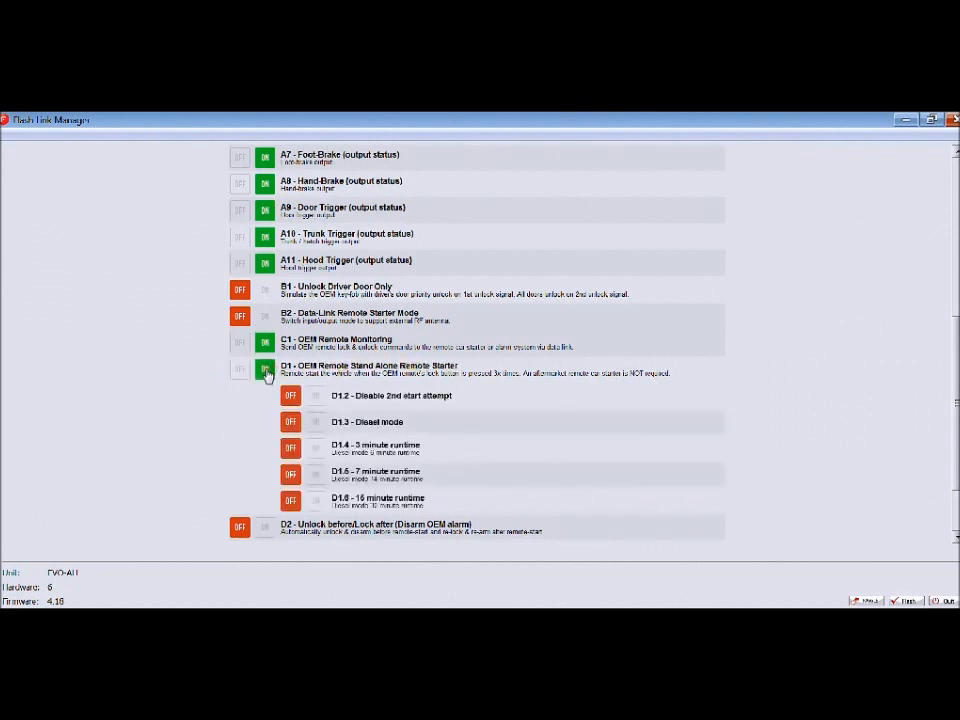
Step: Toggle the D1.3 Diesel mode sub-option on and then back off
scroll(down, 3)
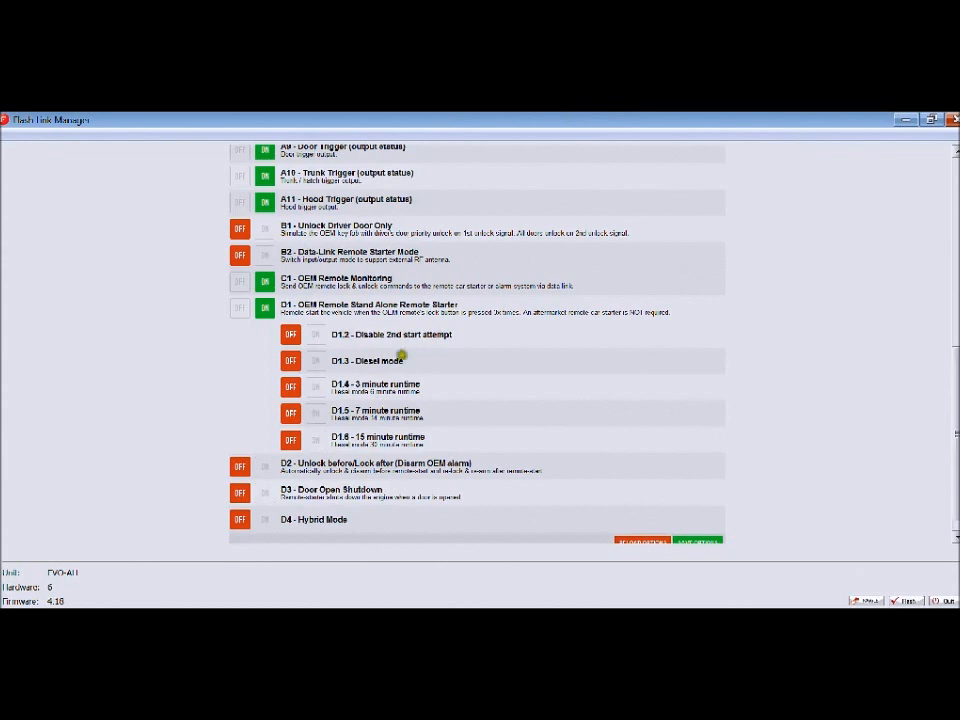
click(290, 360)
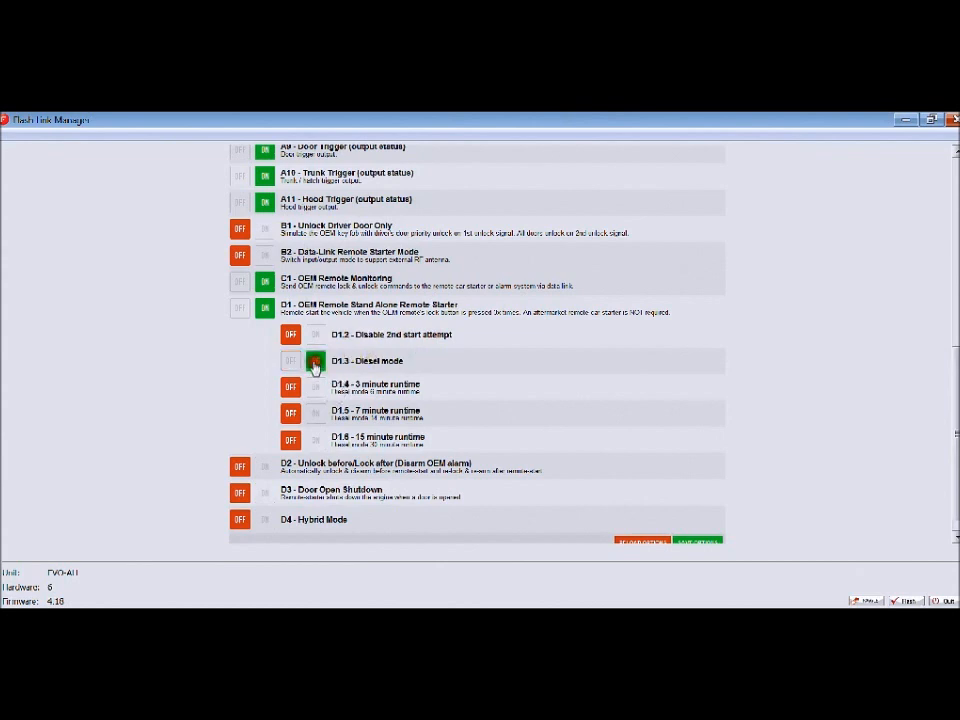
click(290, 360)
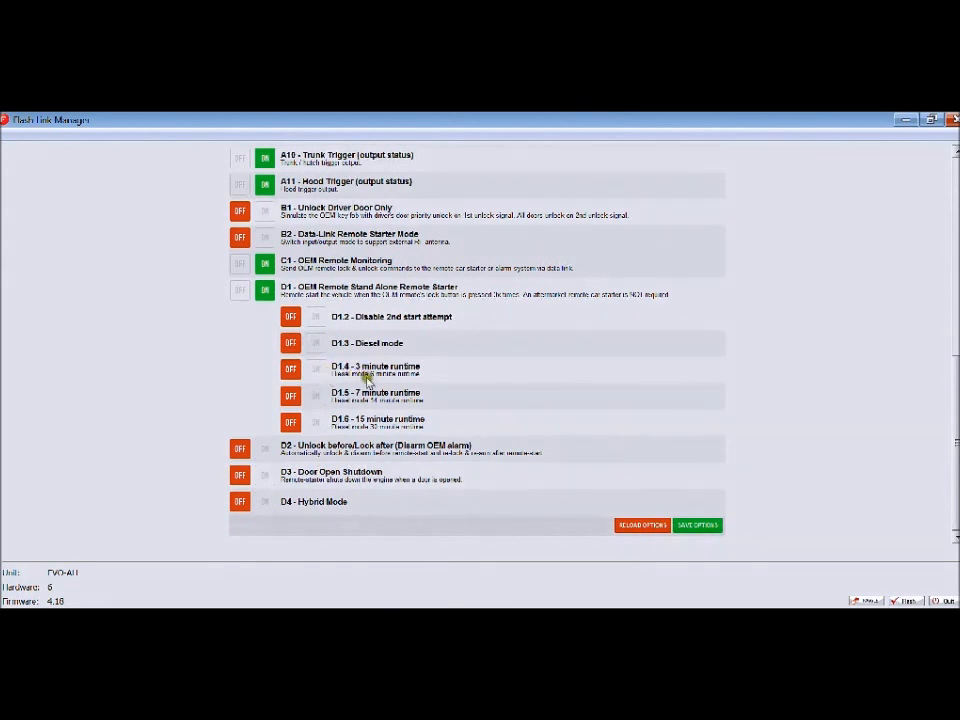
mouse_move(378, 398)
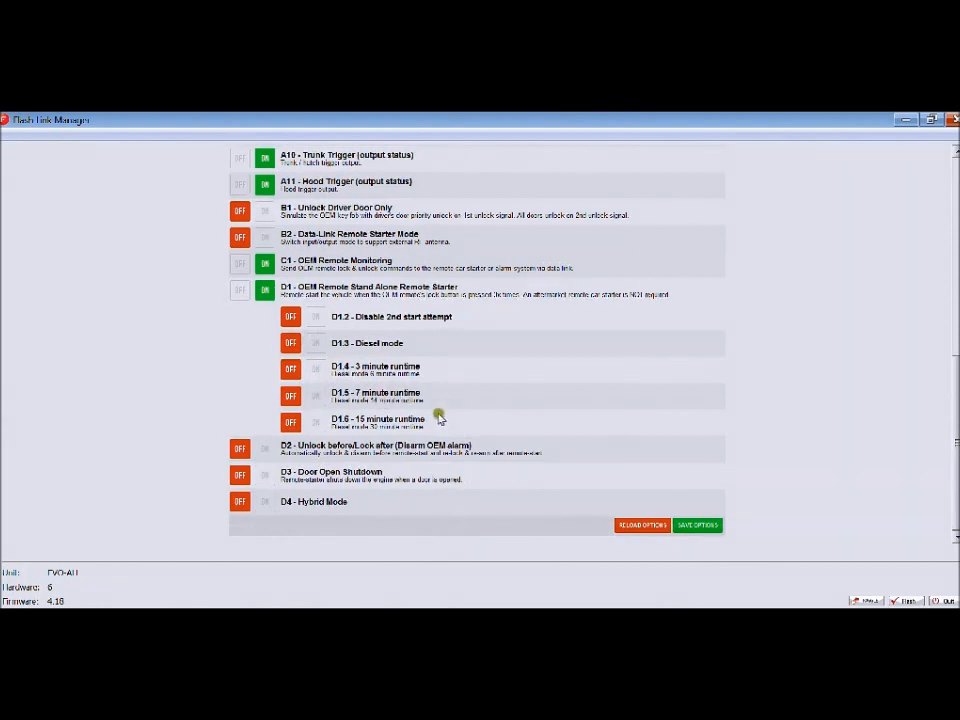
mouse_move(434, 418)
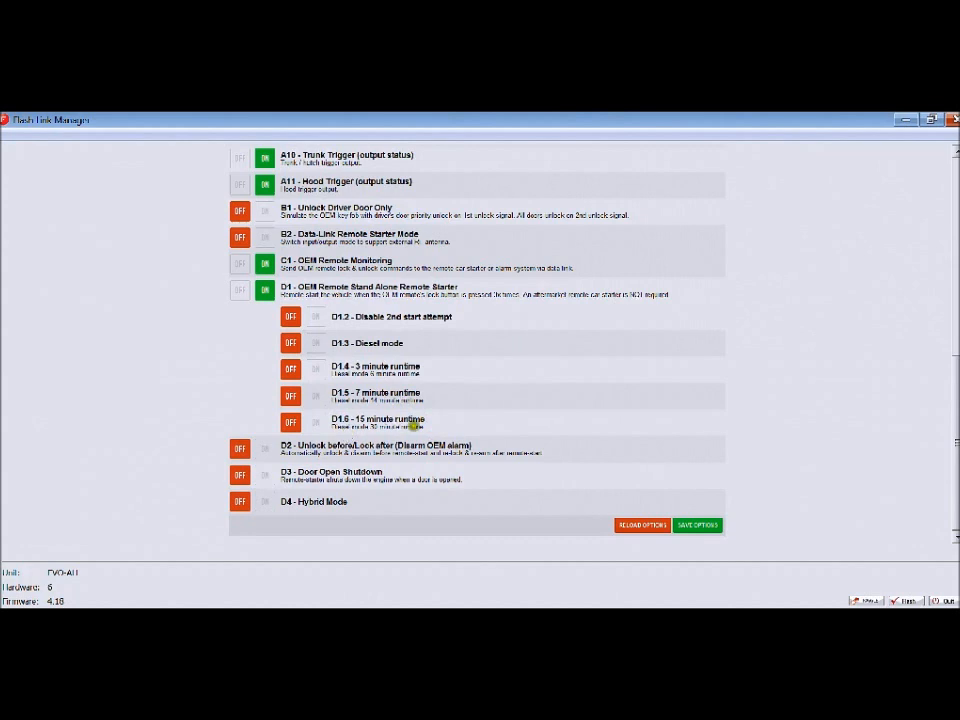
mouse_move(314, 444)
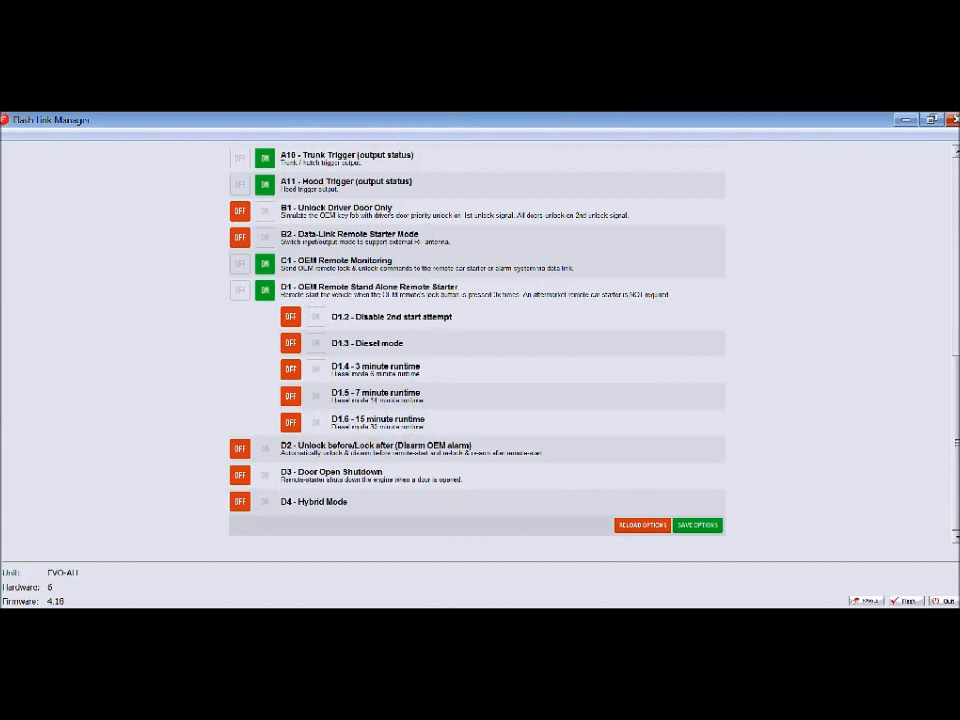
mouse_move(470, 472)
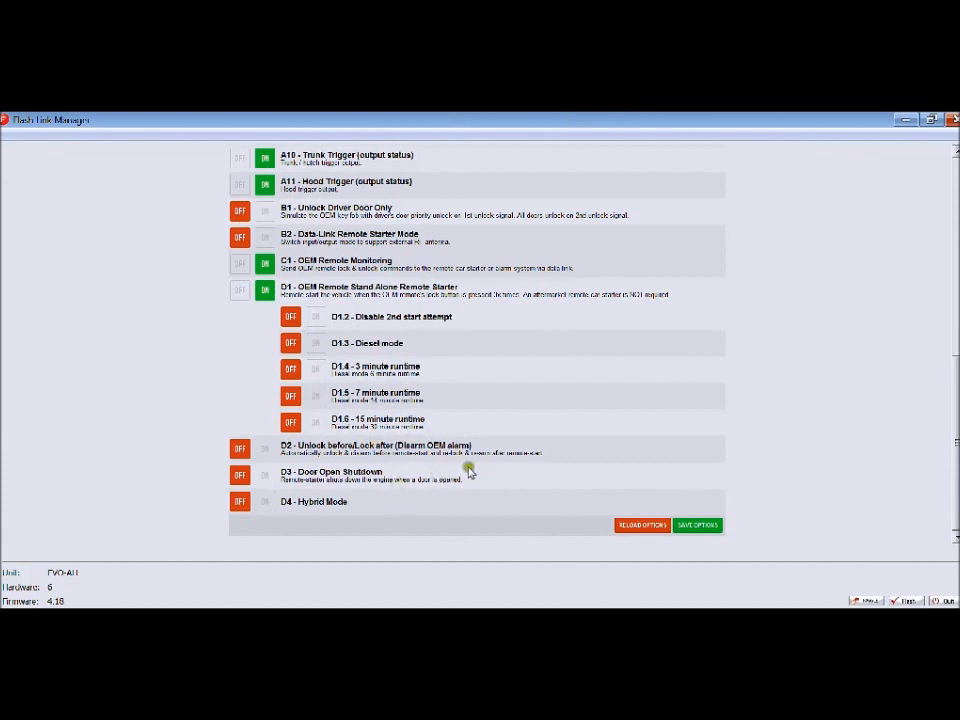
mouse_move(476, 478)
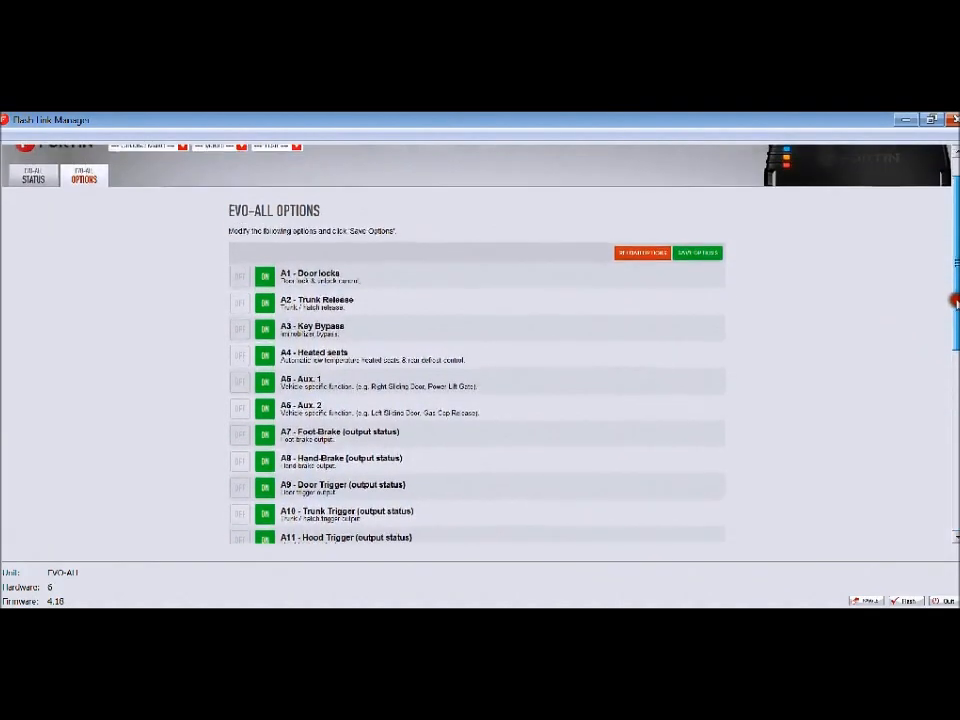
scroll(down, 3)
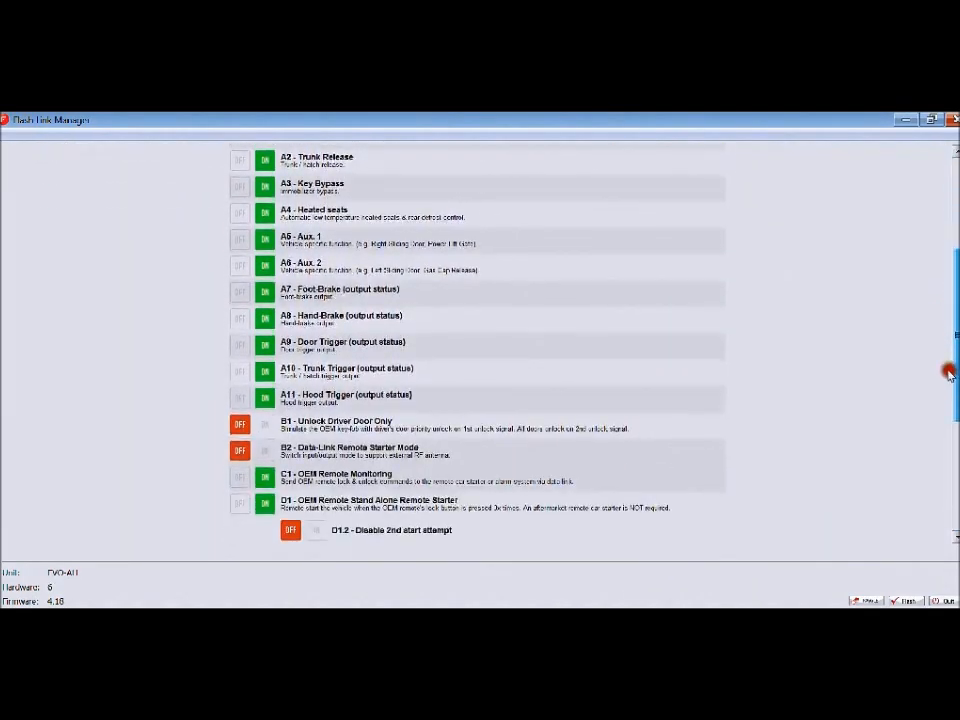
scroll(down, 3)
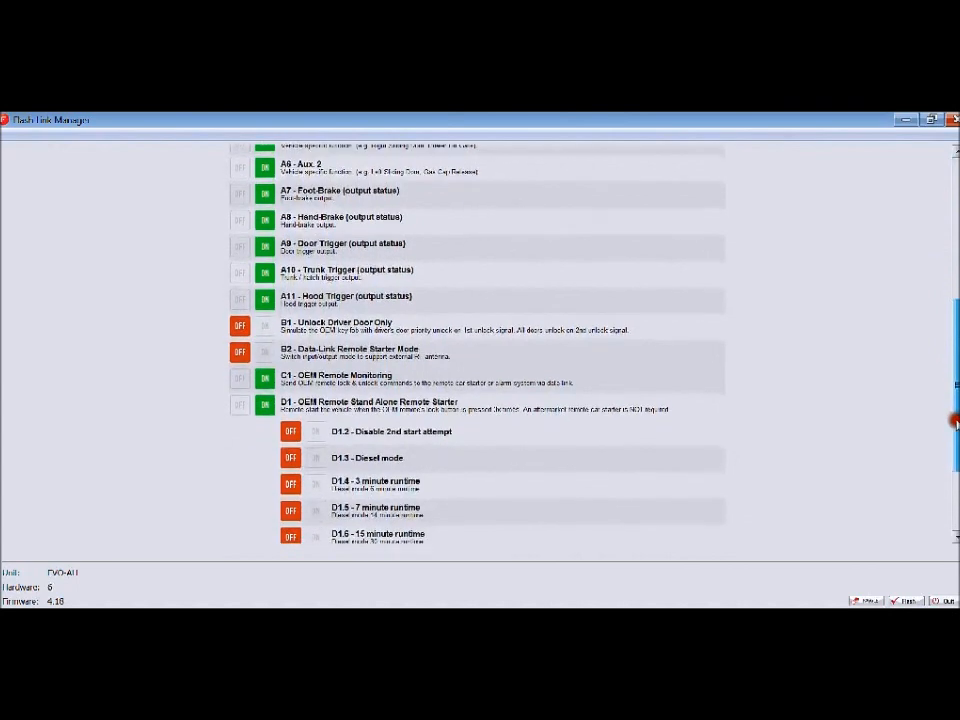
scroll(down, 3)
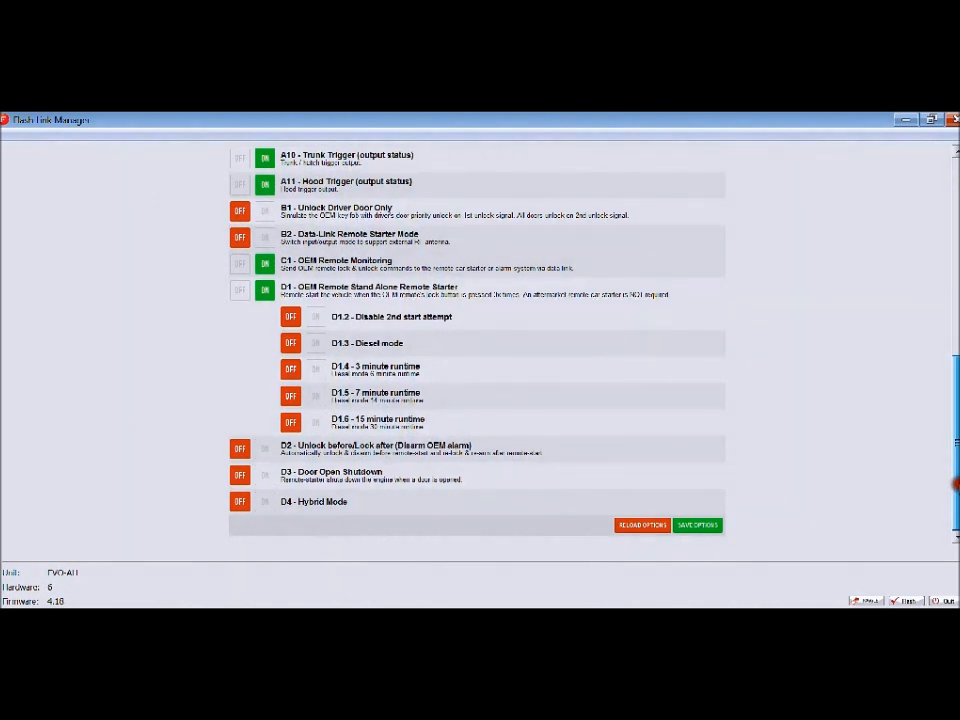
mouse_move(434, 598)
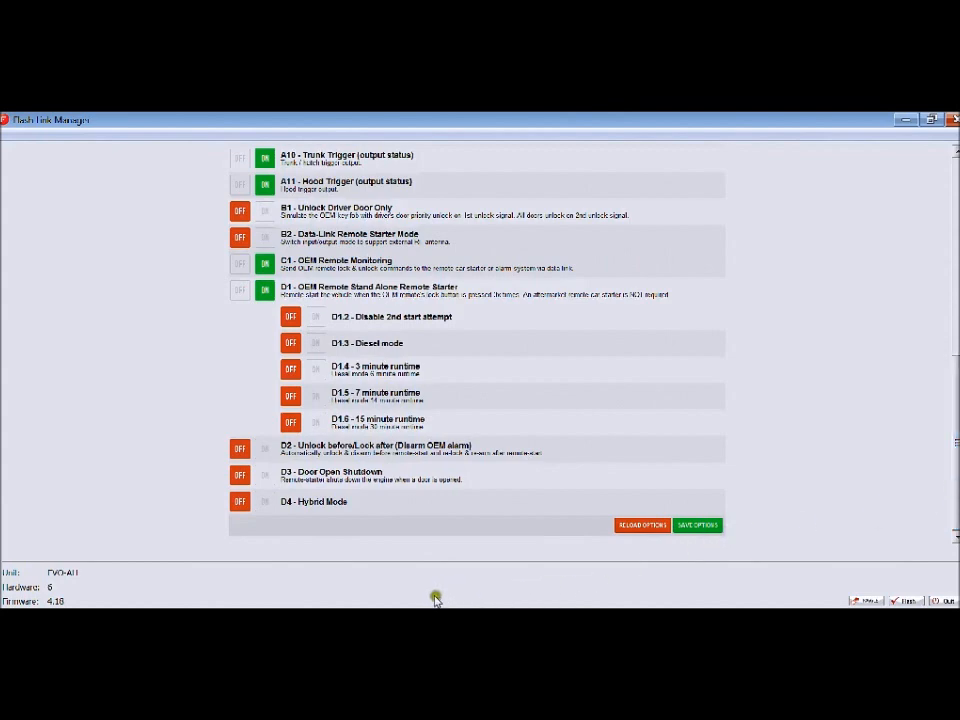